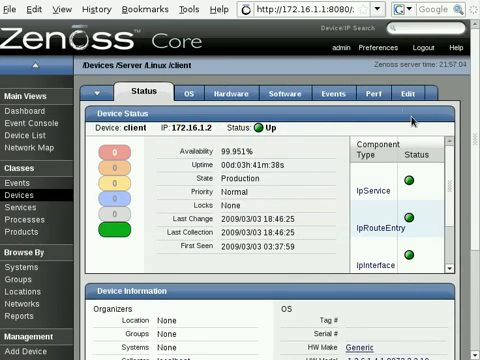
- Scroll through the client device's load, CPU, memory and disk performance graphs
scroll("down", 3)
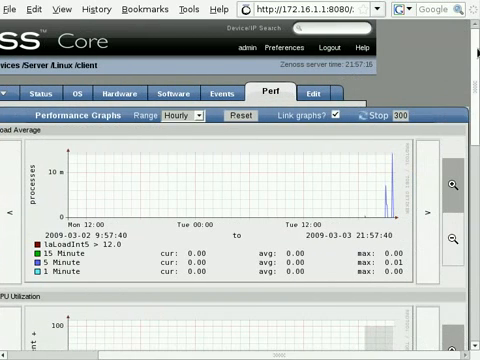
scroll("down", 3)
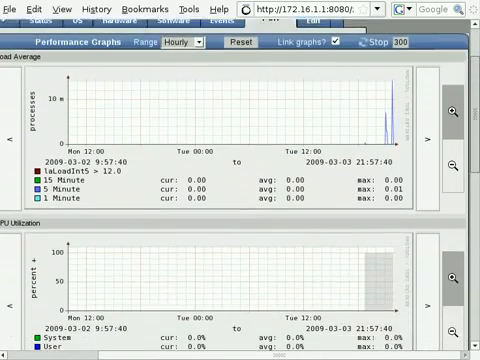
scroll("down", 3)
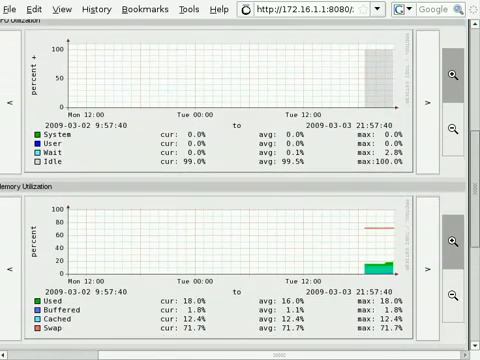
scroll("down", 3)
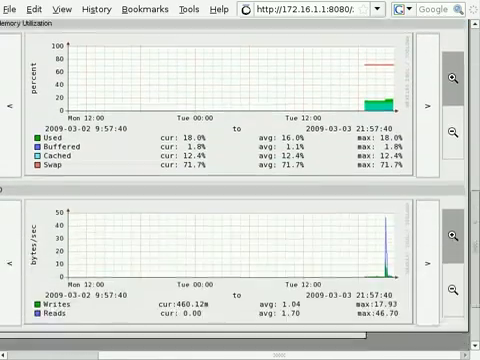
scroll("down", 3)
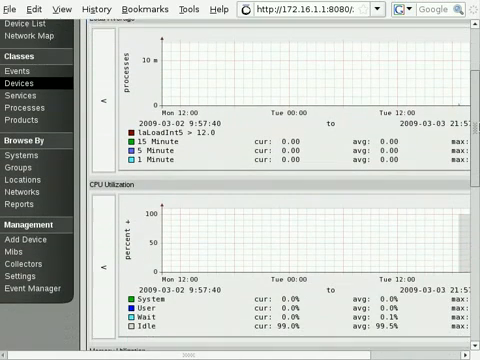
scroll("down", 3)
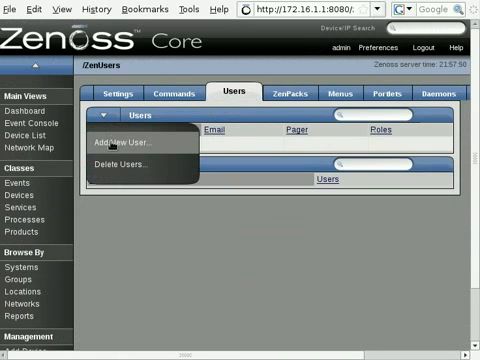
mouse_move(140, 142)
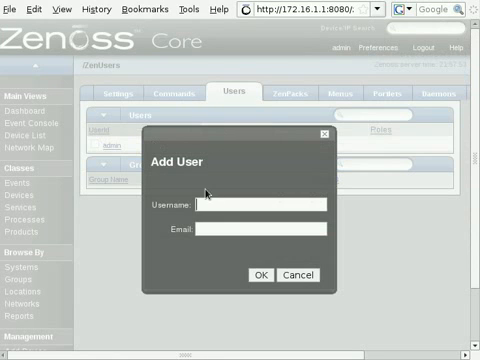
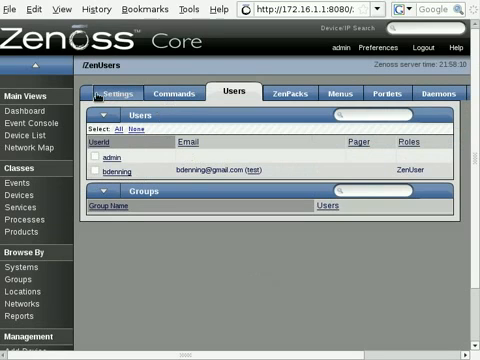
- Open the mail server Settings and check SMTP host localhost on port 25
left_click(135, 91)
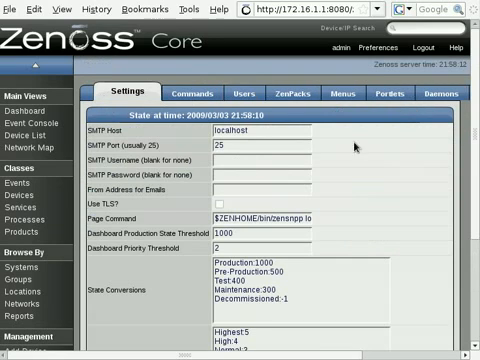
mouse_move(352, 148)
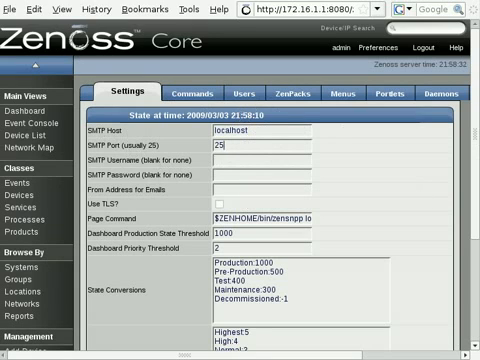
mouse_move(330, 130)
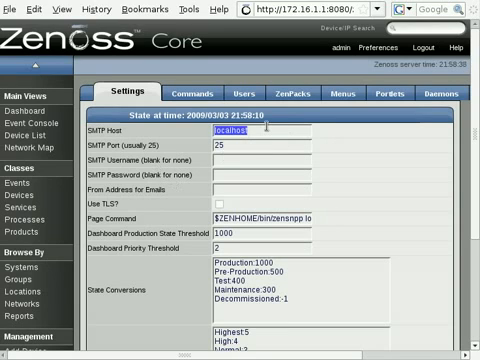
left_click(225, 146)
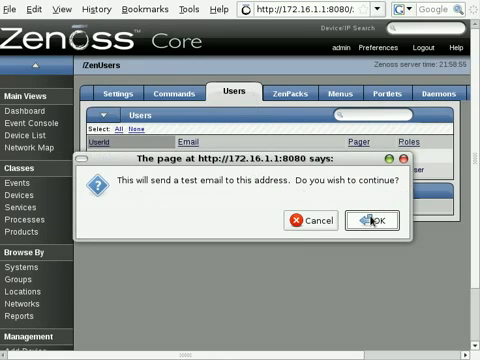
left_click(366, 219)
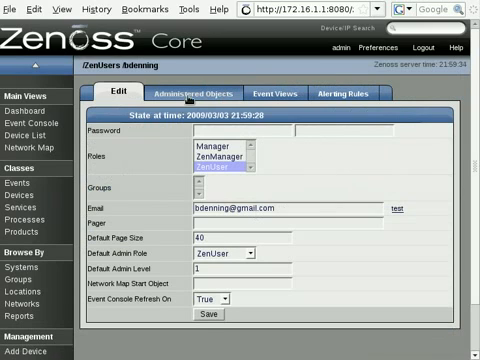
left_click(190, 93)
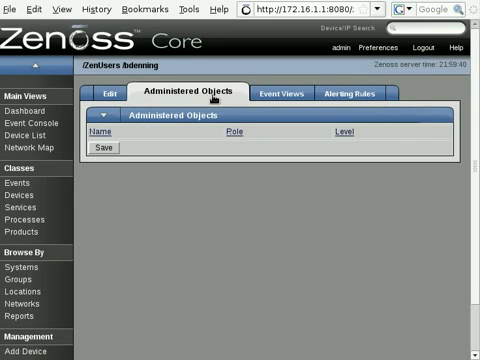
left_click(99, 113)
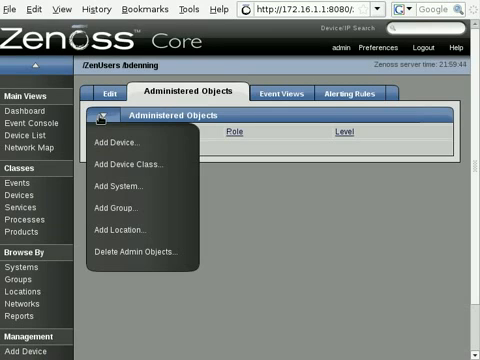
mouse_move(130, 141)
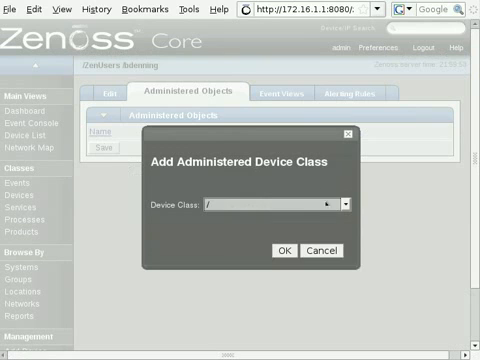
left_click(338, 208)
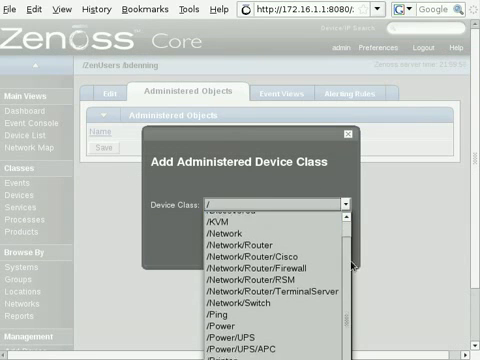
scroll("down", 3)
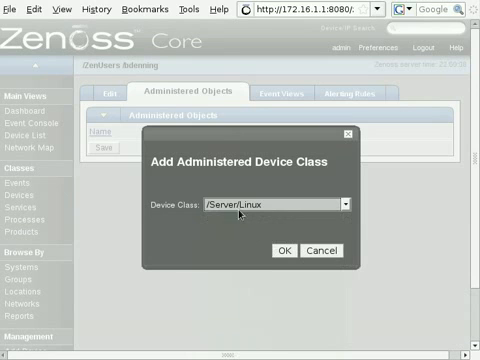
mouse_move(280, 250)
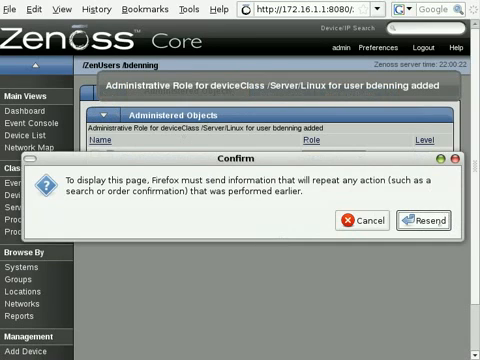
- Resend the page request from the Firefox Confirm dialog
left_click(429, 221)
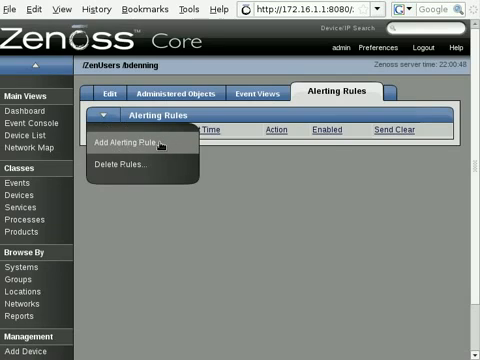
- Add a new alerting rule with the ID 'all problems'
left_click(137, 145)
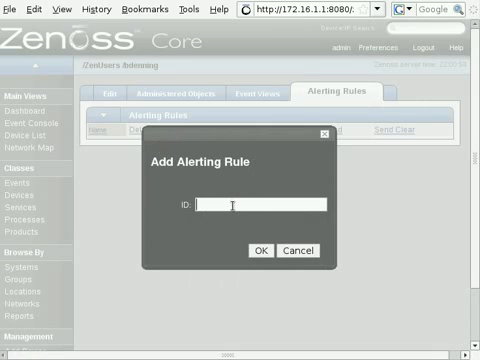
type("all")
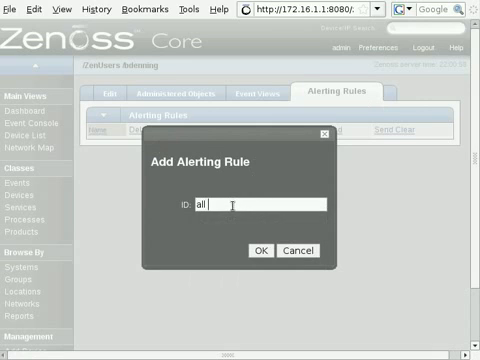
type("problems")
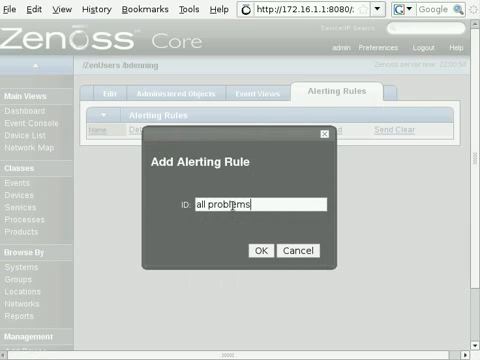
left_click(259, 250)
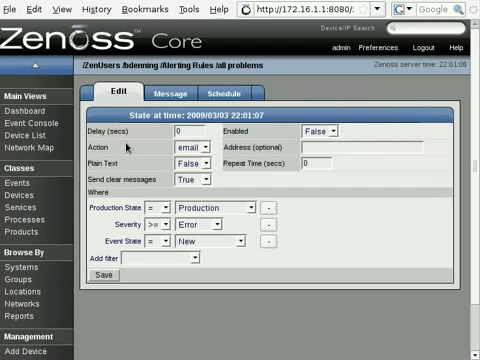
mouse_move(403, 213)
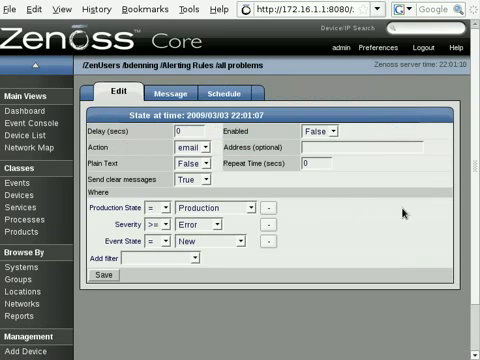
mouse_move(402, 212)
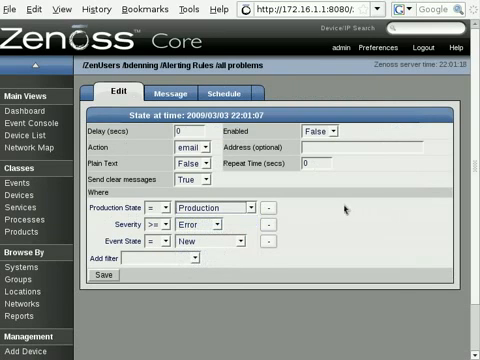
mouse_move(232, 210)
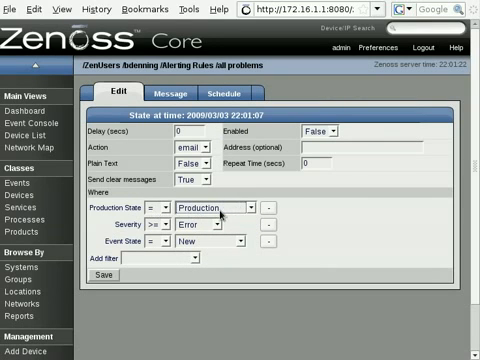
mouse_move(222, 213)
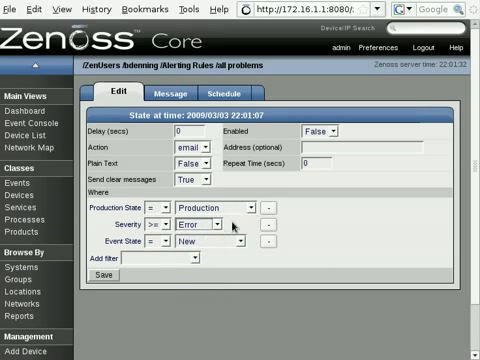
left_click(212, 243)
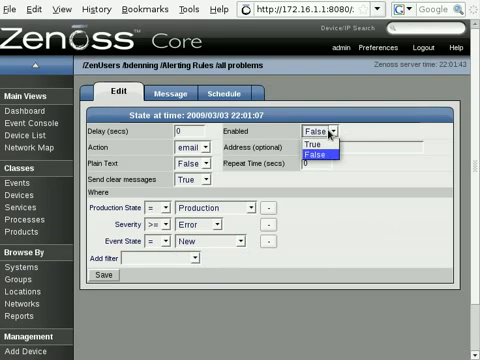
left_click(318, 142)
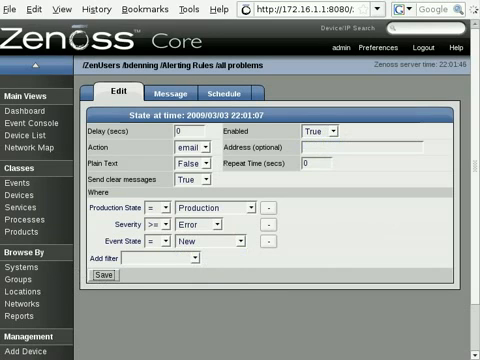
- View the all problems rule's Message settings
left_click(99, 277)
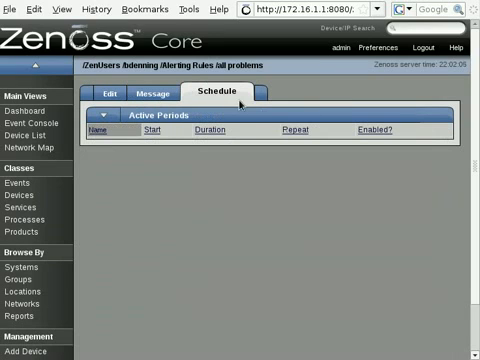
mouse_move(245, 198)
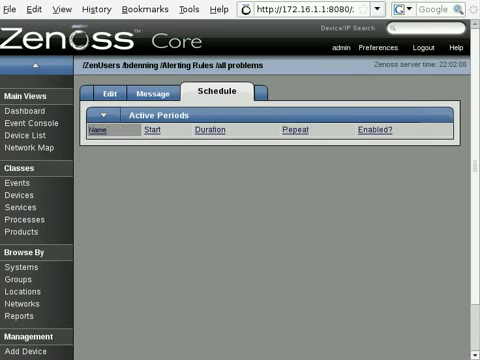
mouse_move(130, 157)
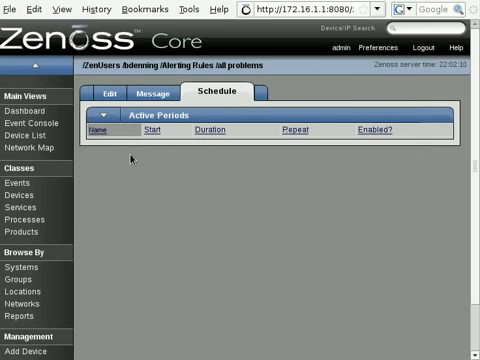
mouse_move(297, 242)
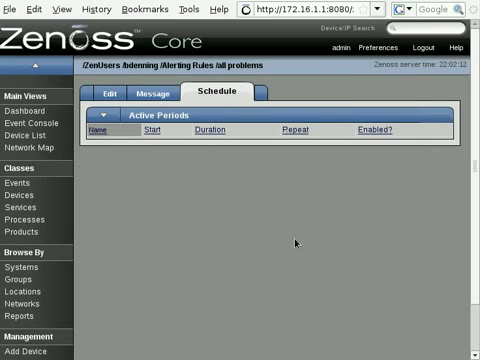
mouse_move(296, 238)
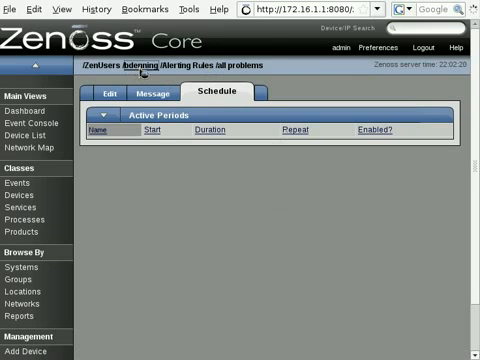
left_click(133, 69)
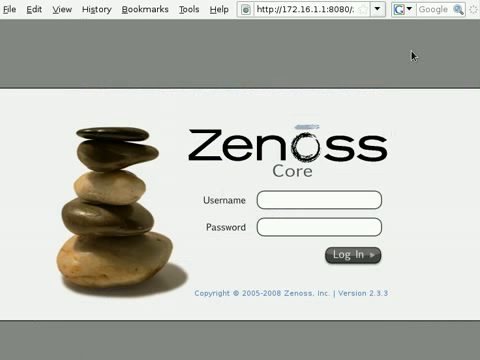
left_click(320, 199)
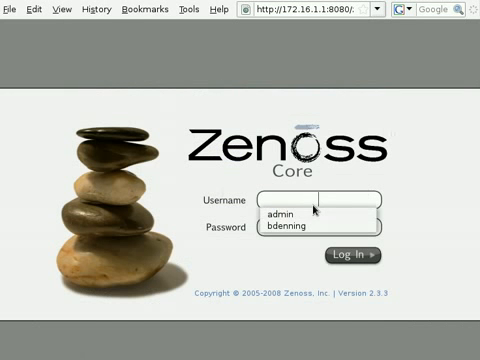
left_click(290, 212)
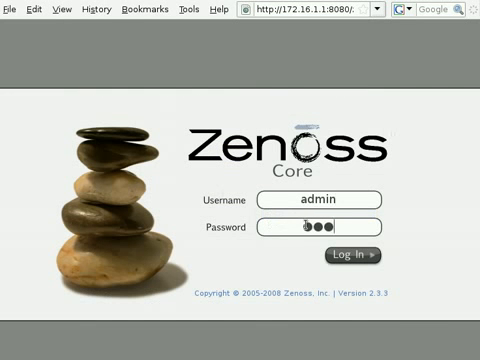
left_click(351, 253)
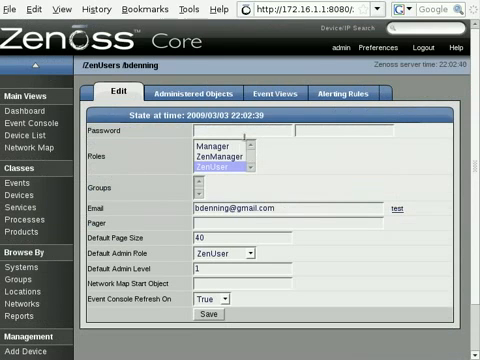
type("•••")
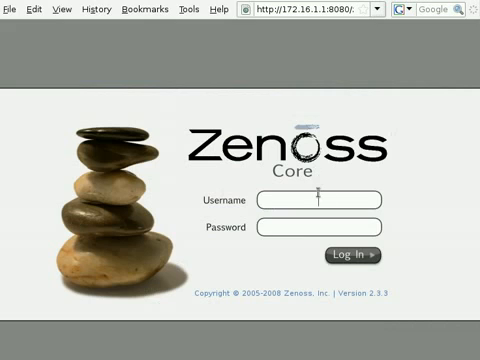
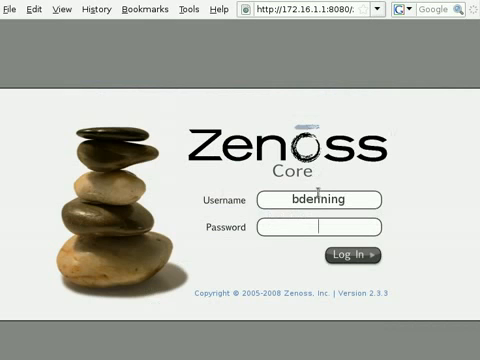
type("password")
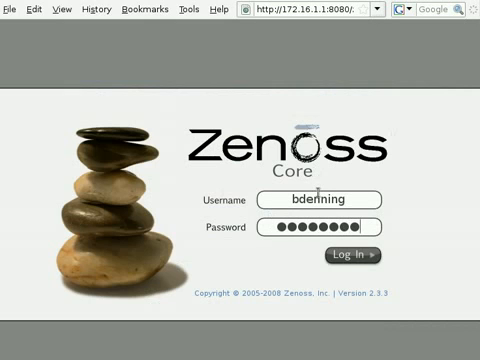
left_click(353, 262)
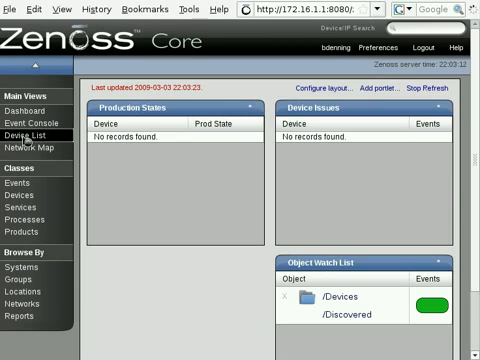
left_click(31, 128)
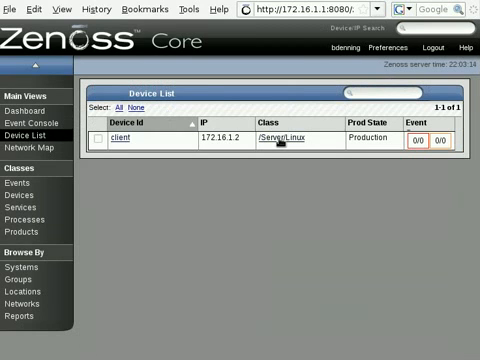
mouse_move(178, 165)
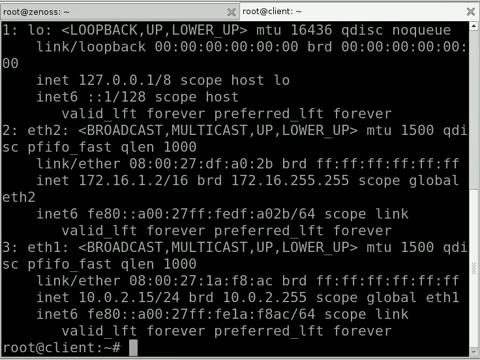
- Run 'ifconfig eth2 down' in the client terminal to disable its eth2 interface
type("ifconfig")
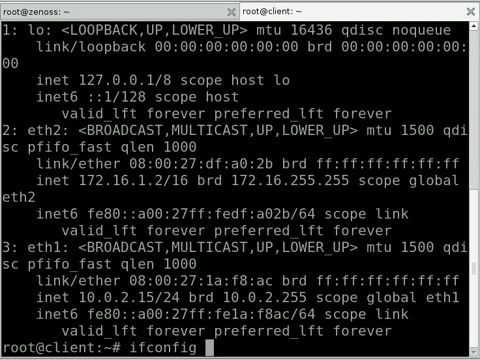
type("eth2")
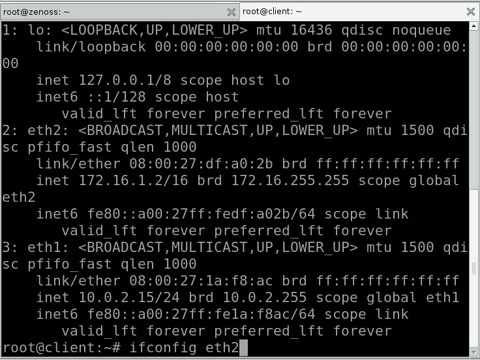
type("down")
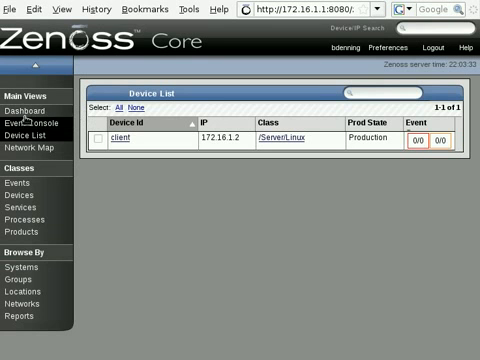
- Check the Zenoss dashboard for device issues, then return to the device list showing client
left_click(32, 98)
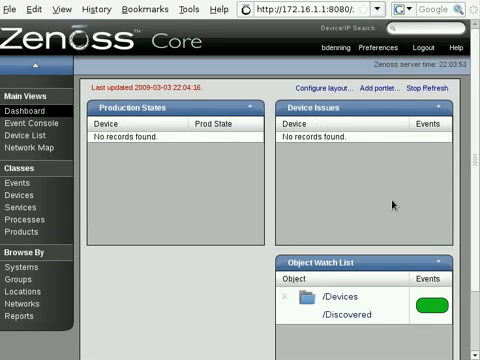
mouse_move(457, 268)
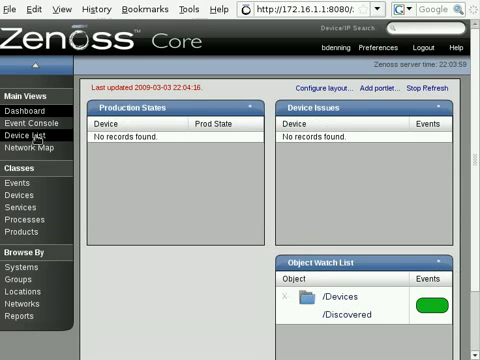
left_click(33, 131)
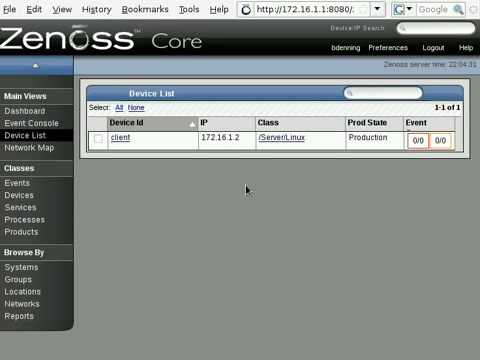
mouse_move(243, 188)
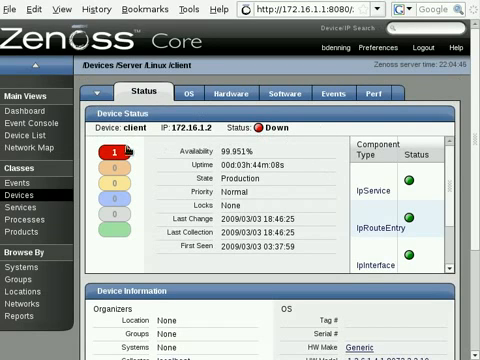
- Show the client's critical events, including the ping event reporting 172.16.1.2 down
left_click(319, 92)
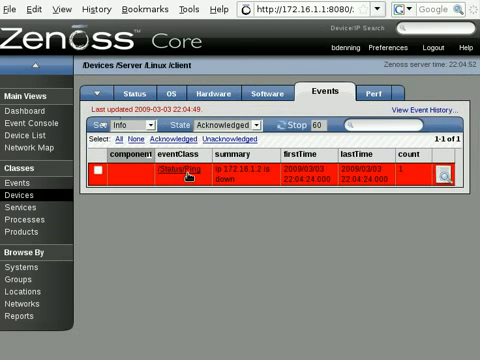
mouse_move(185, 178)
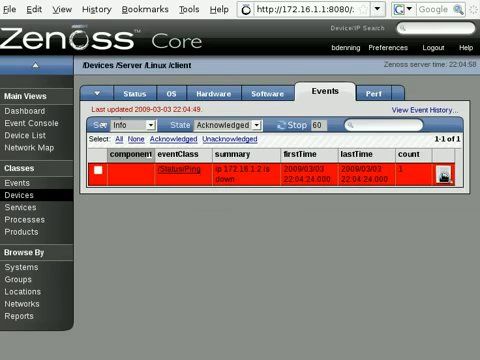
mouse_move(444, 180)
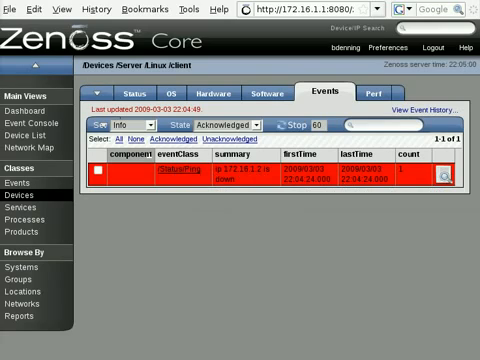
left_click(438, 180)
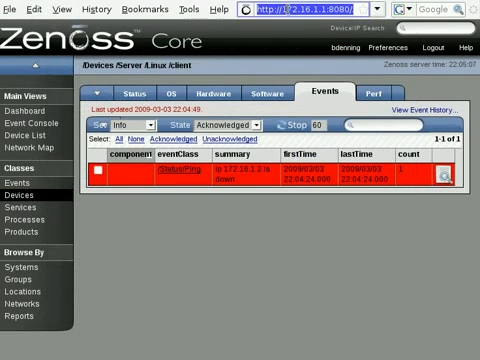
- Load Gmail via 'mail' in the address bar and open the newest [zenoss] alert email
type("mail.google.com/")
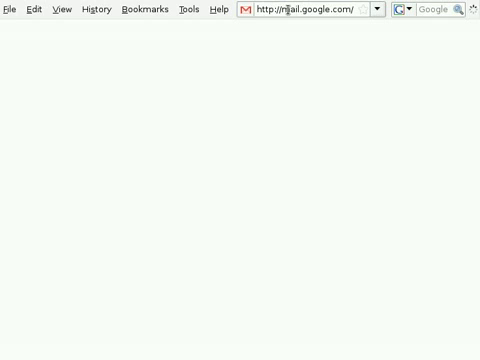
key("Return")
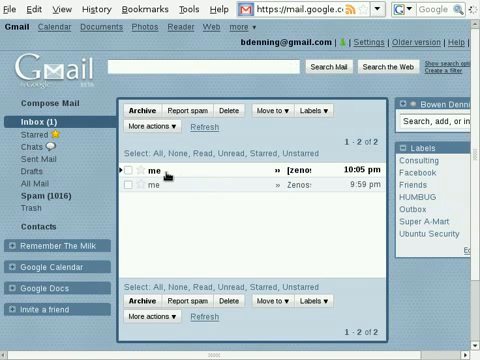
left_click(200, 174)
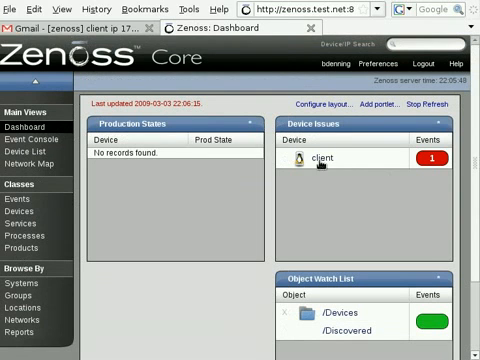
mouse_move(358, 197)
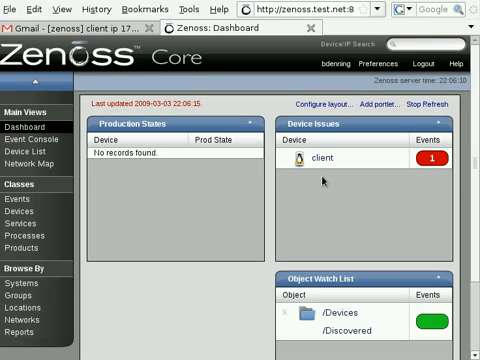
mouse_move(325, 170)
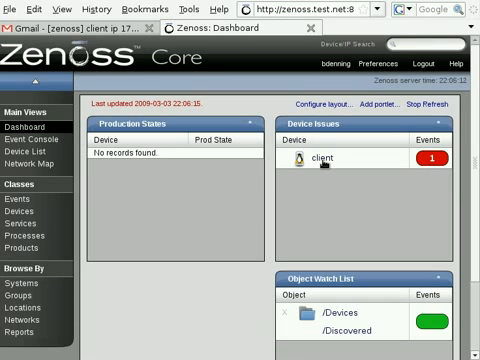